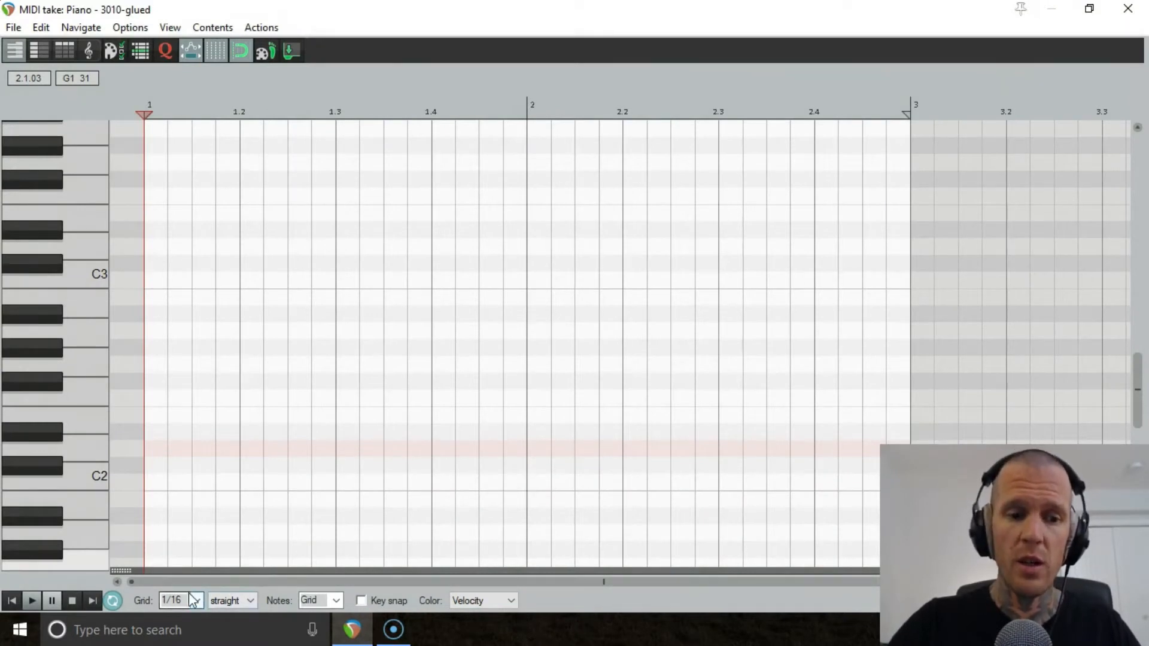
pyautogui.moveTo(532, 273)
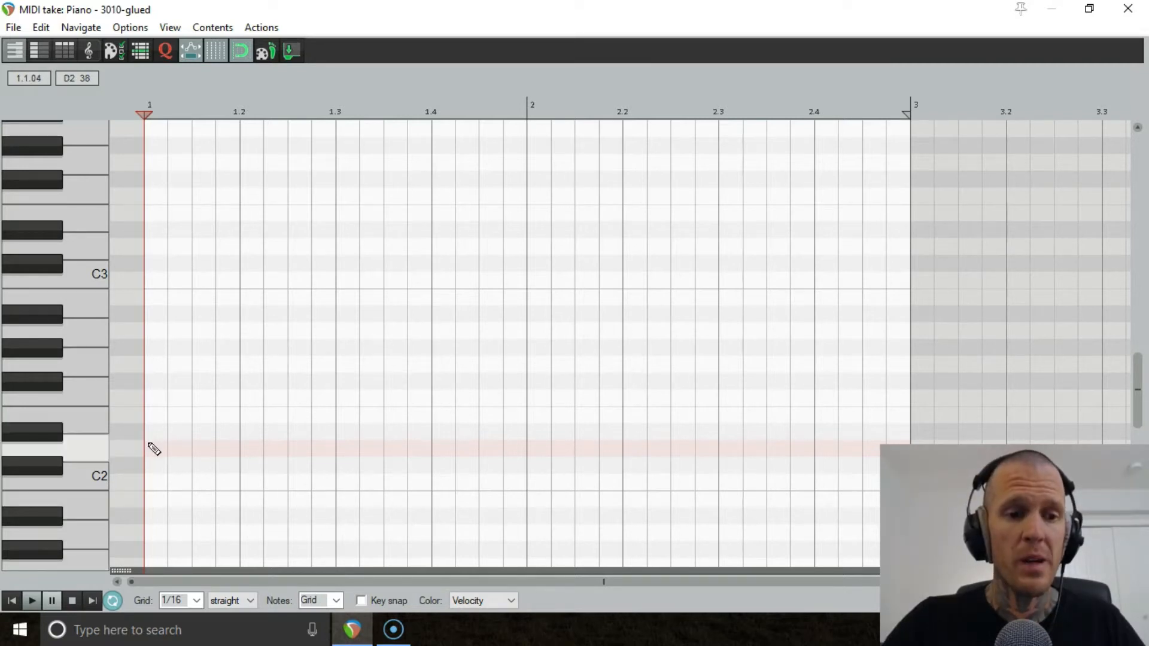
# Step: Pencil in alternating sixteenth notes across bar 1: low D2 slaps on beats, high D3 pops between
pyautogui.click(155, 449)
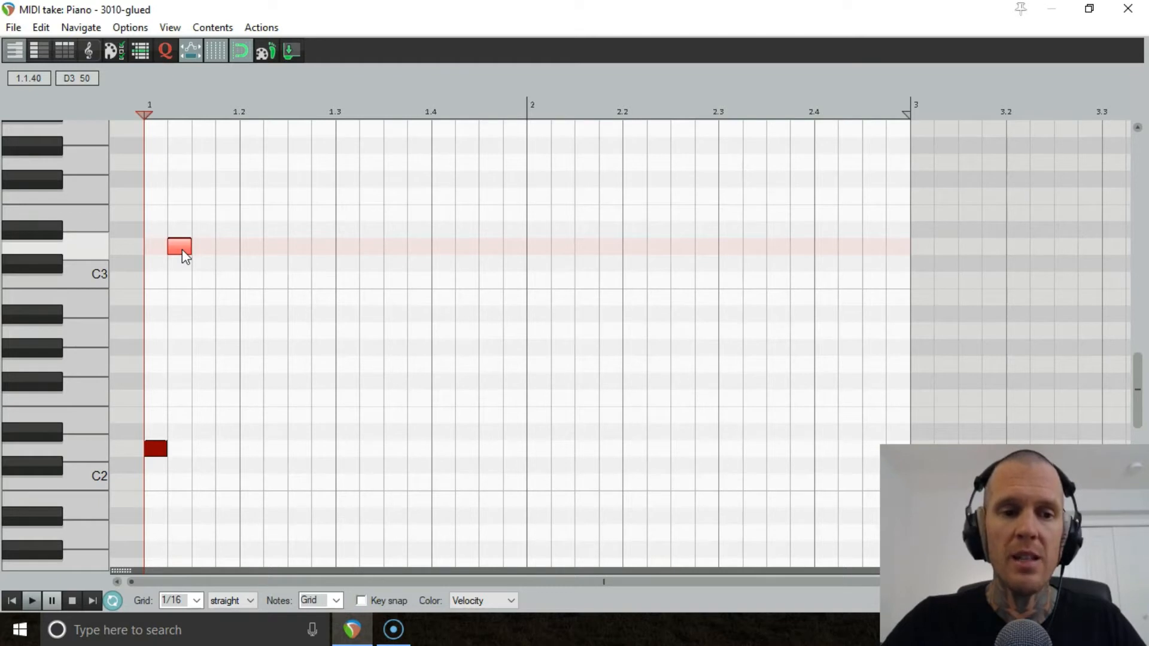
pyautogui.click(203, 449)
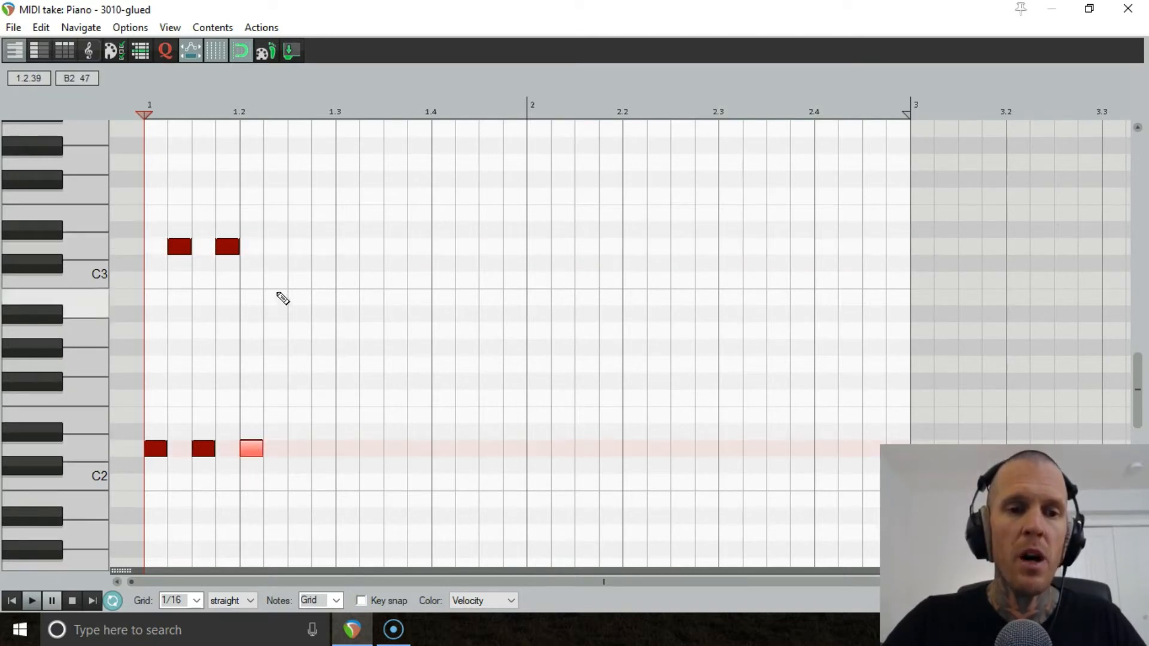
pyautogui.click(298, 449)
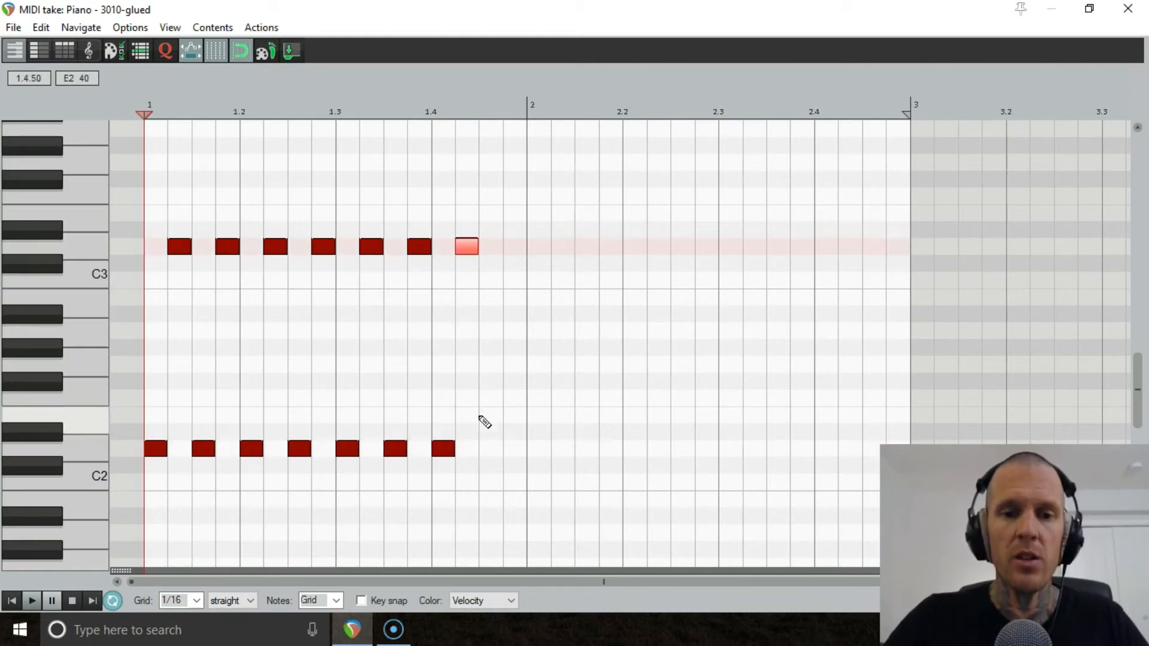
pyautogui.click(513, 246)
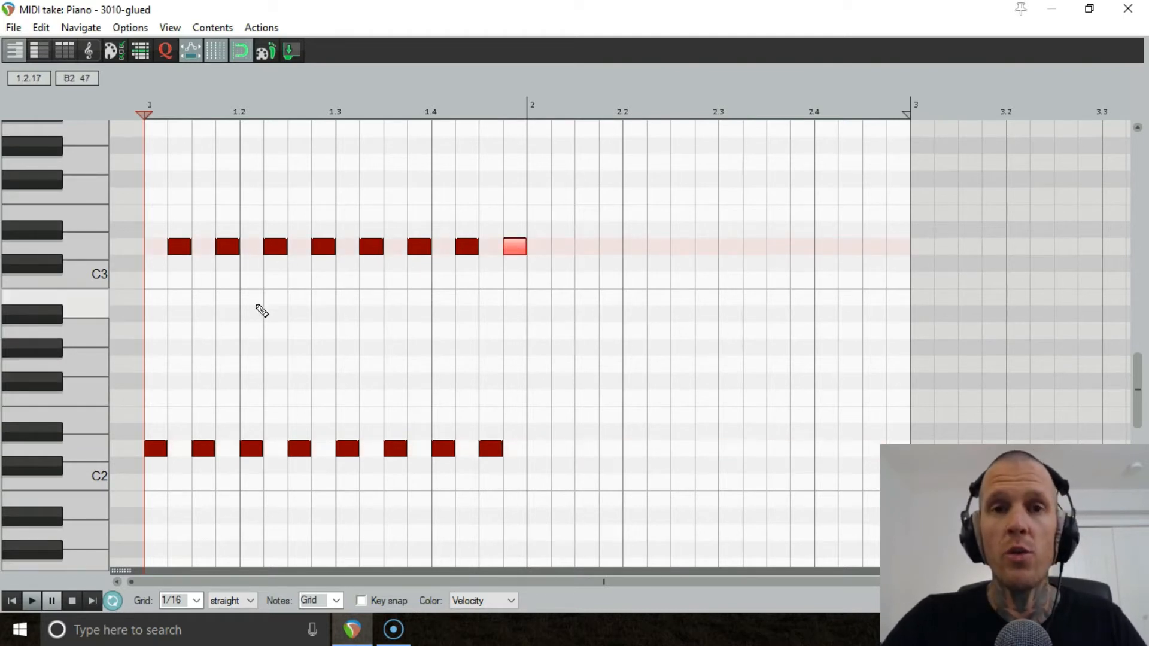
pyautogui.moveTo(563, 191)
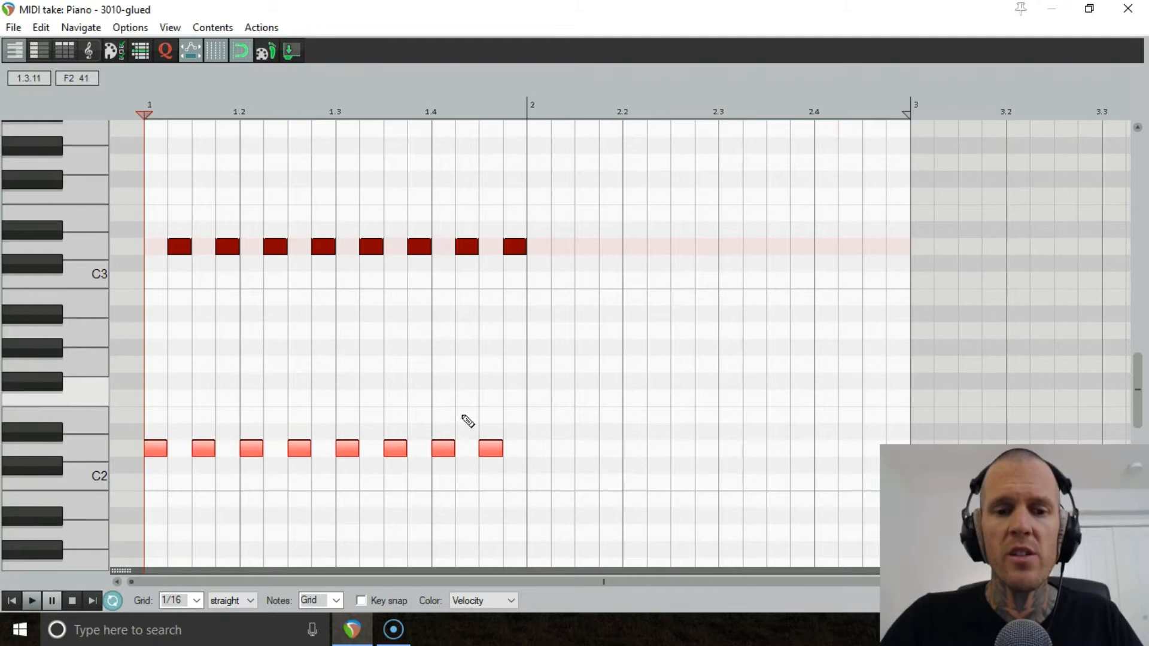
pyautogui.moveTo(522, 443)
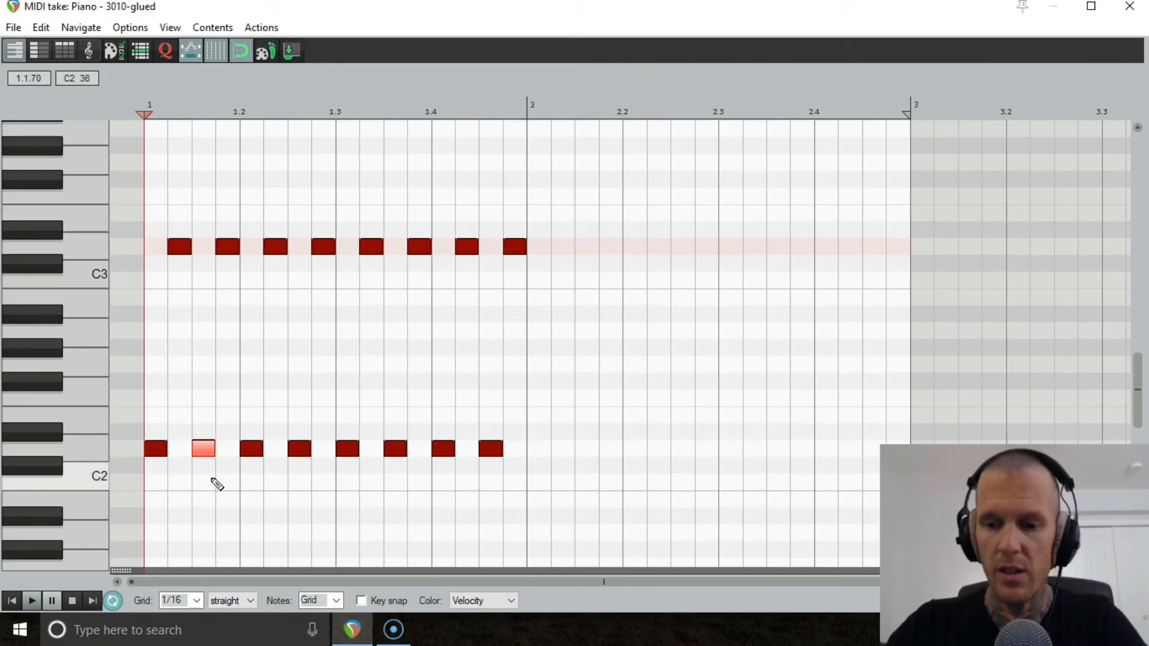
# Step: Repitch notes within D Dorian: second pop to C3, third slap to C2, late slap to A2, final pop to E3
pyautogui.click(203, 449)
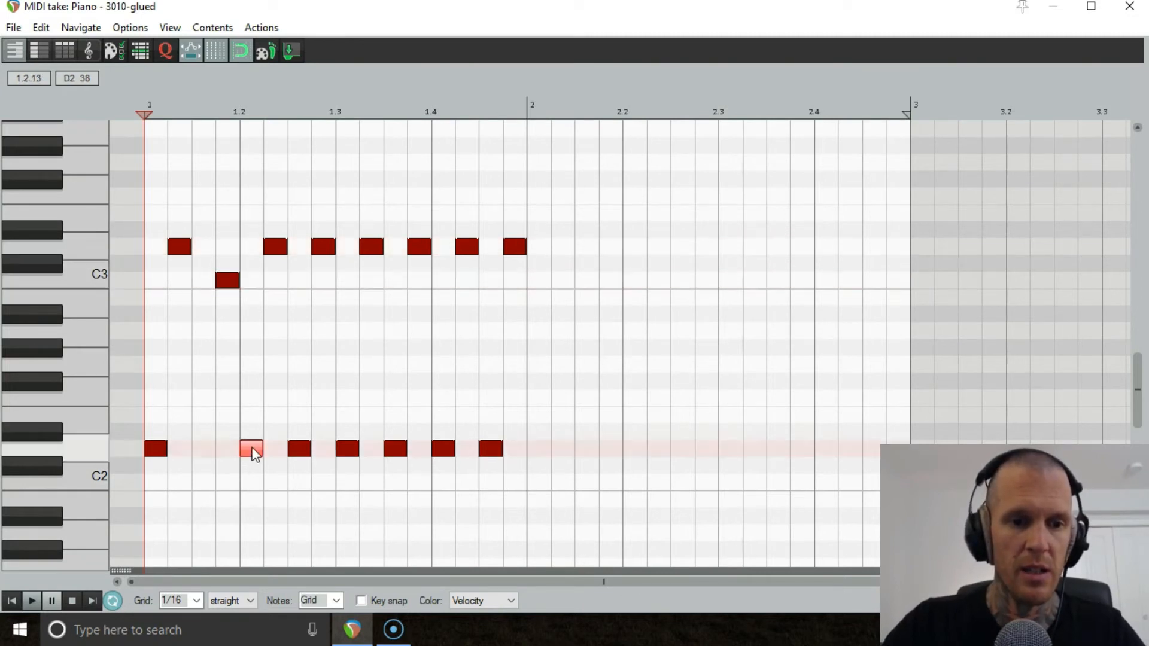
pyautogui.moveTo(250, 450); pyautogui.dragTo(250, 484)
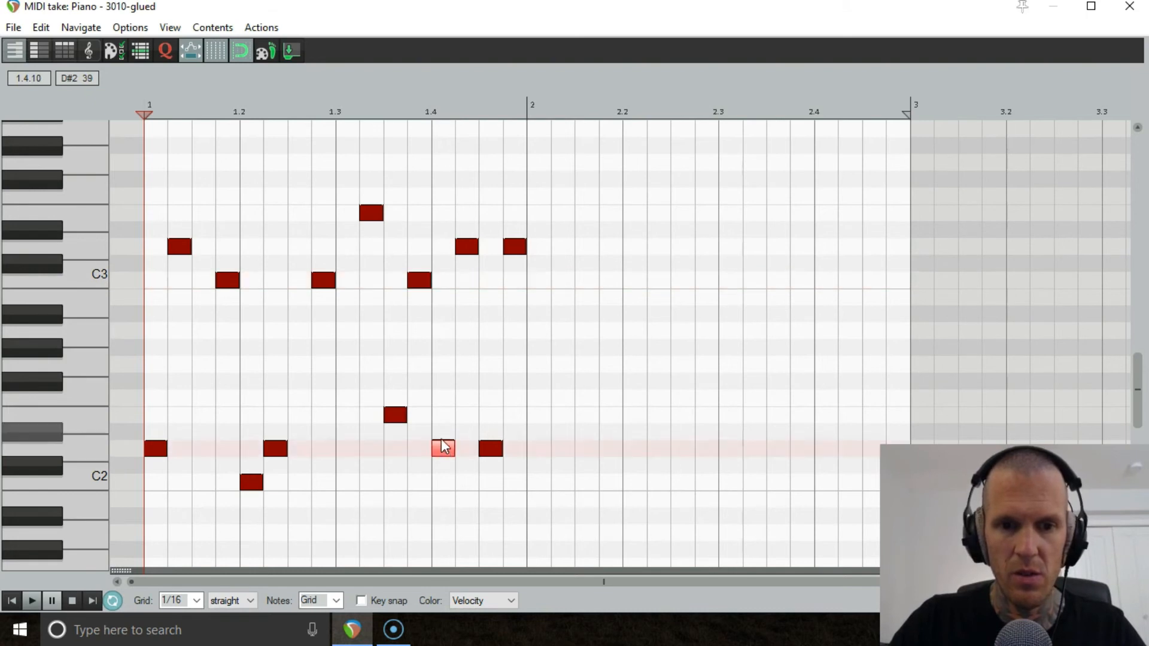
pyautogui.moveTo(442, 448); pyautogui.dragTo(442, 331)
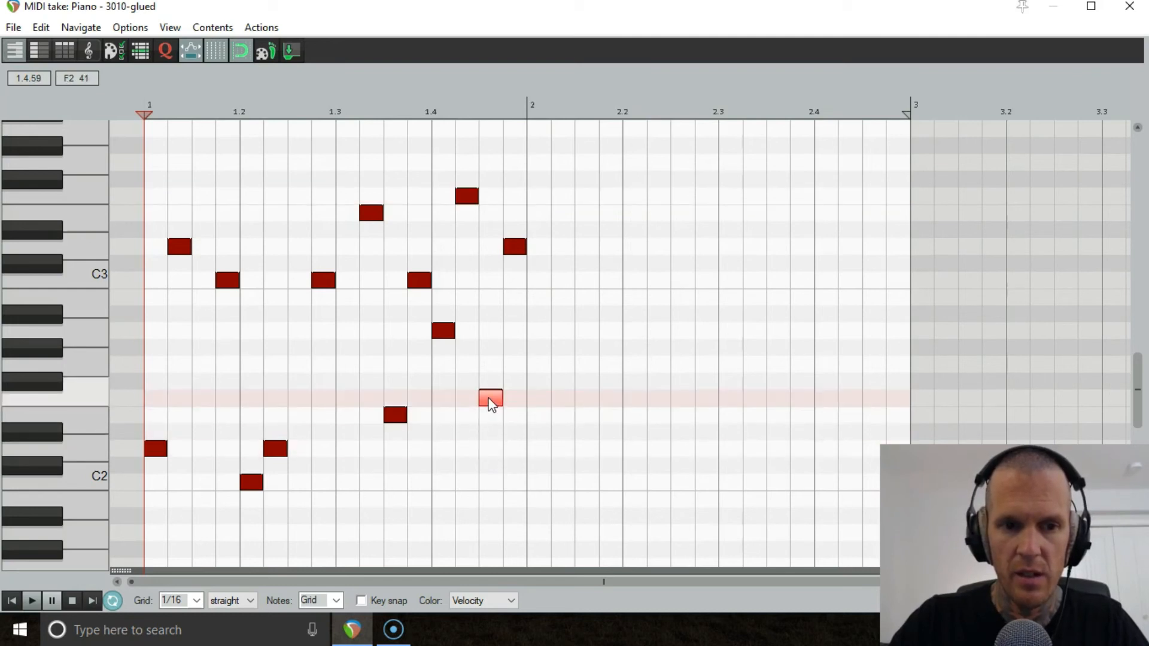
pyautogui.moveTo(491, 400); pyautogui.dragTo(515, 213)
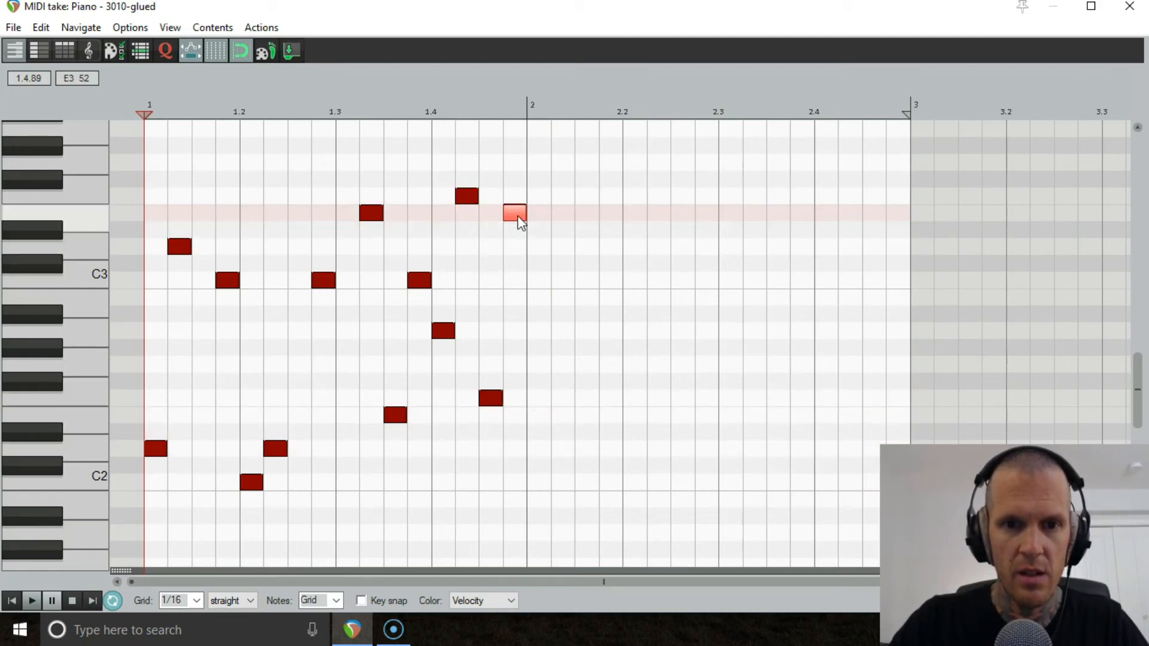